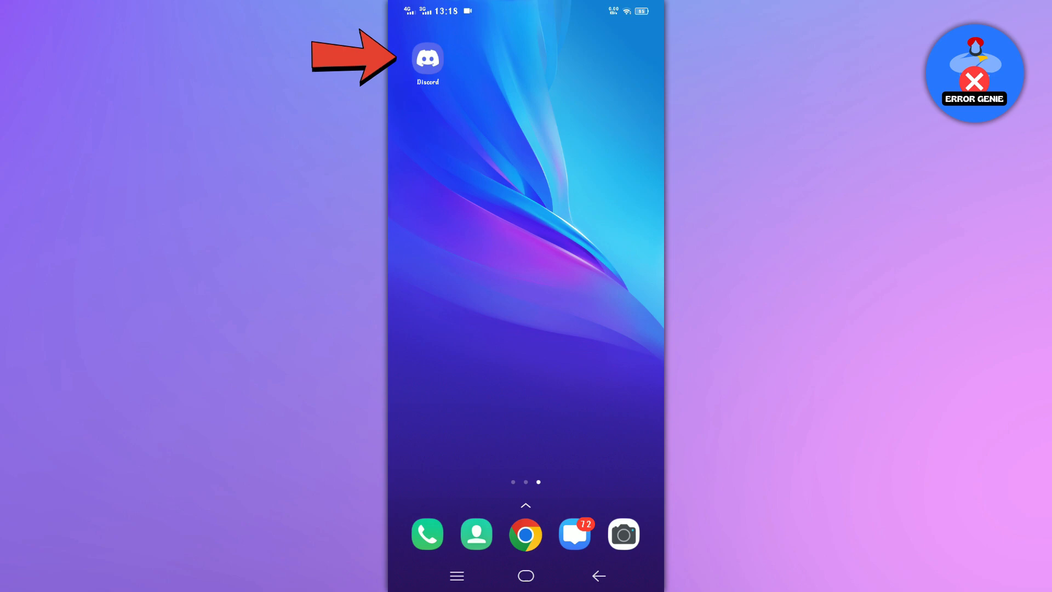
left_click(427, 59)
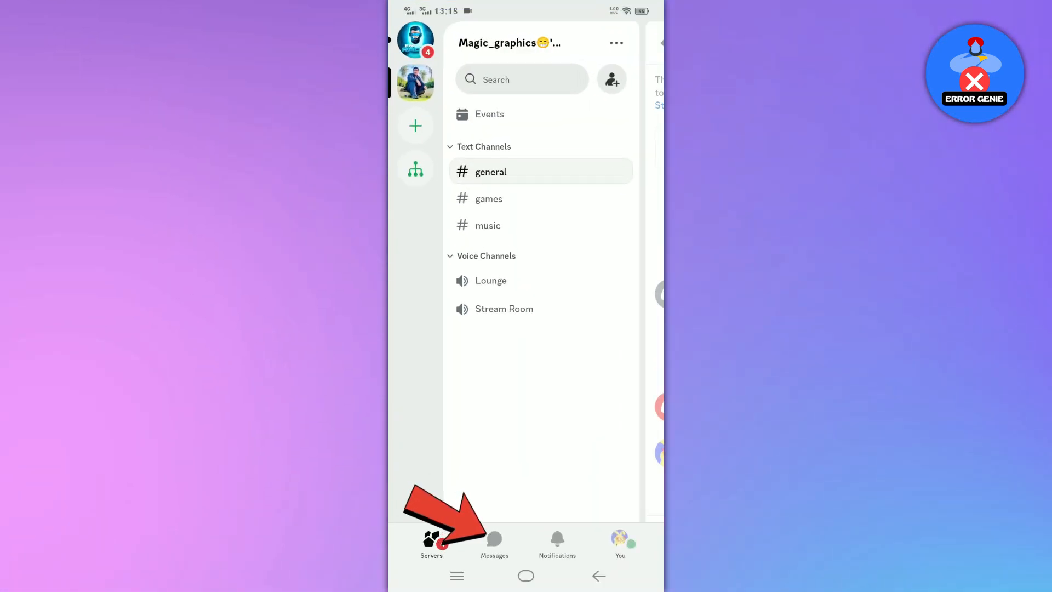
left_click(494, 541)
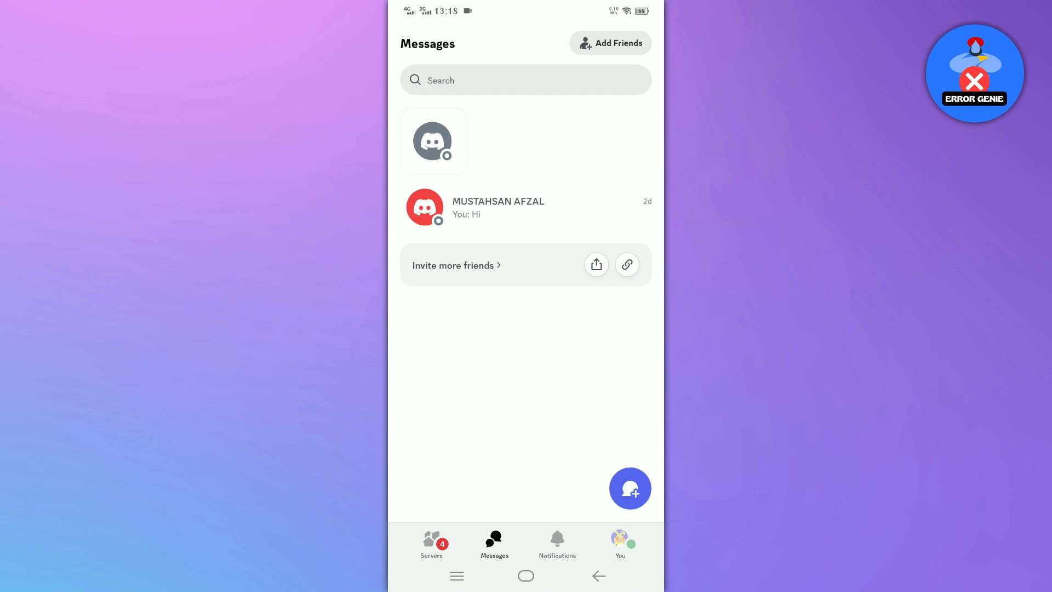
left_click(526, 201)
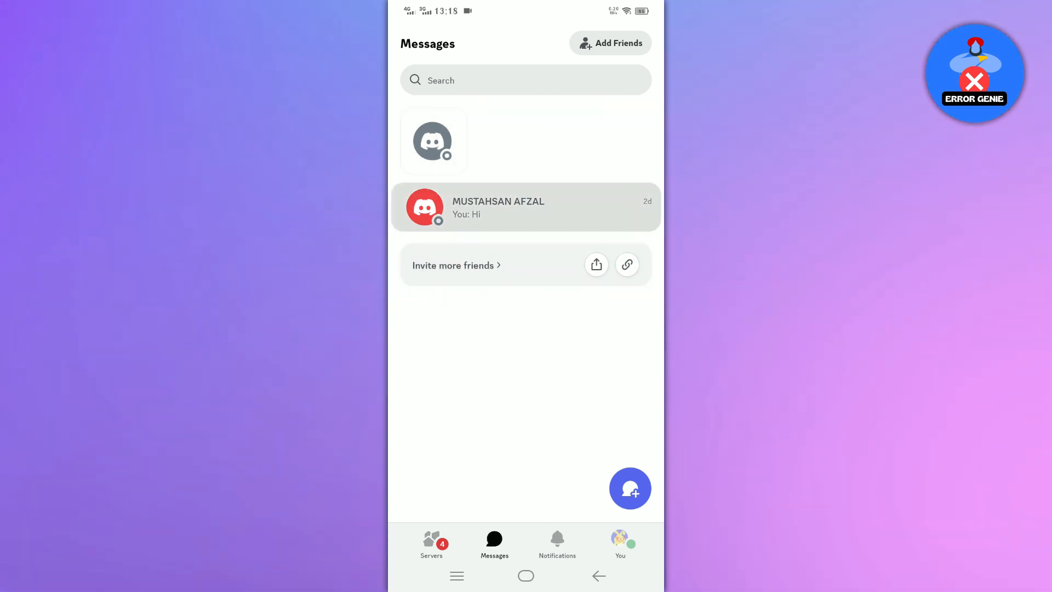
left_click(526, 206)
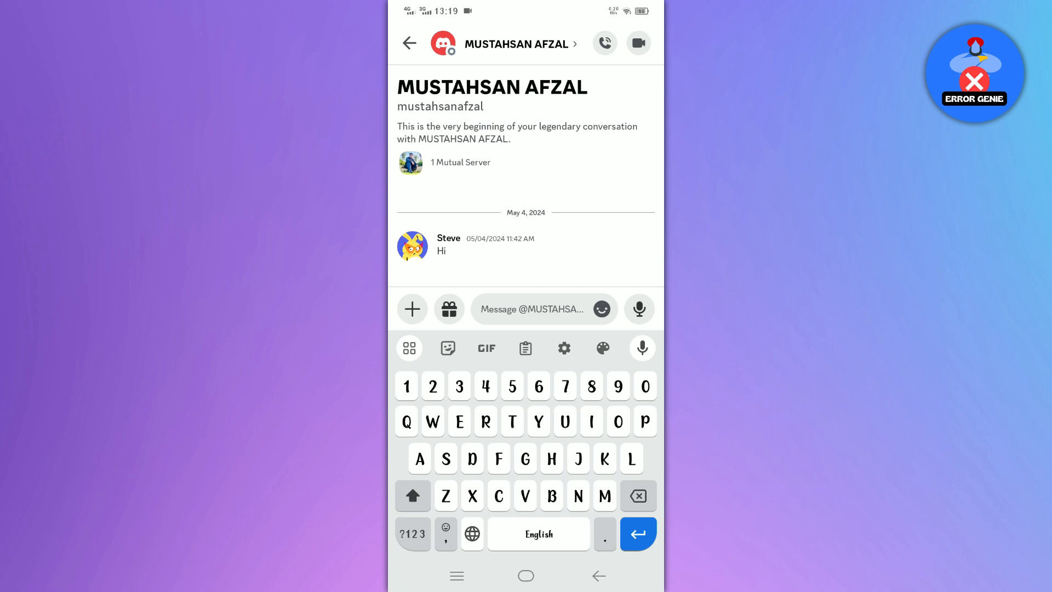
type("Hi")
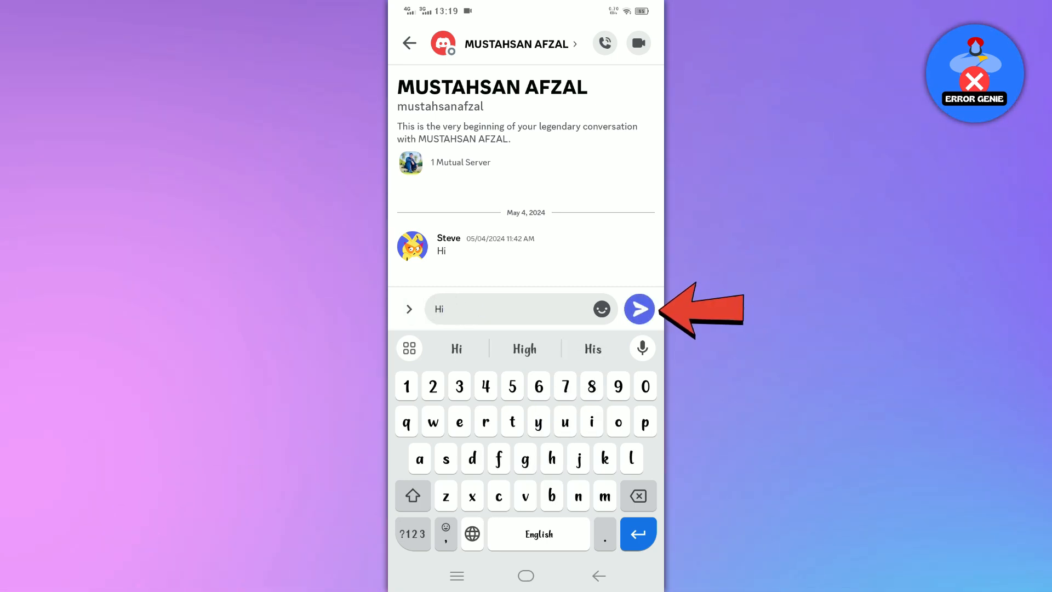
left_click(601, 309)
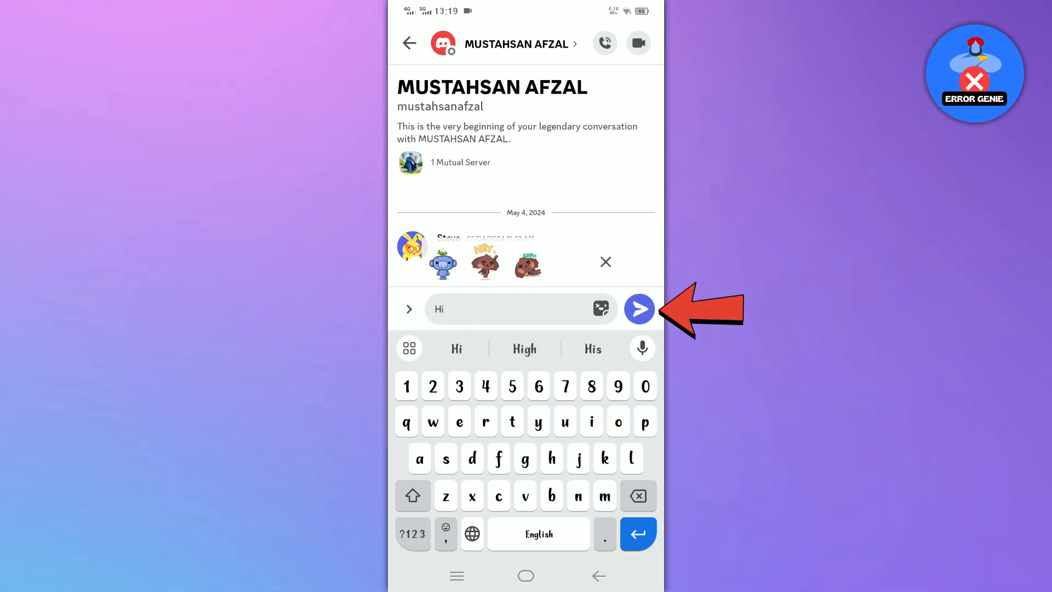
left_click(638, 309)
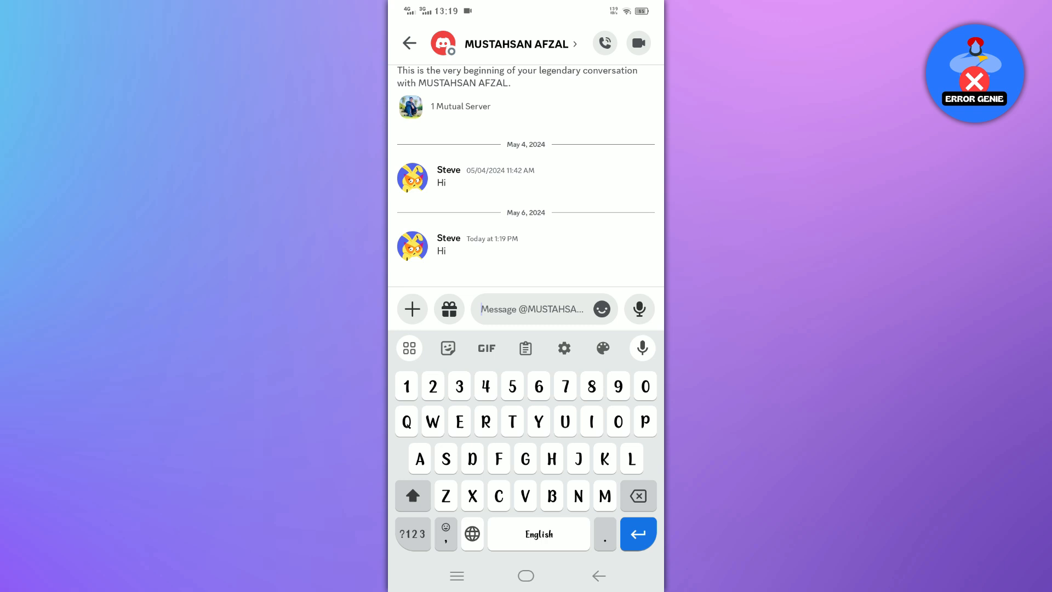